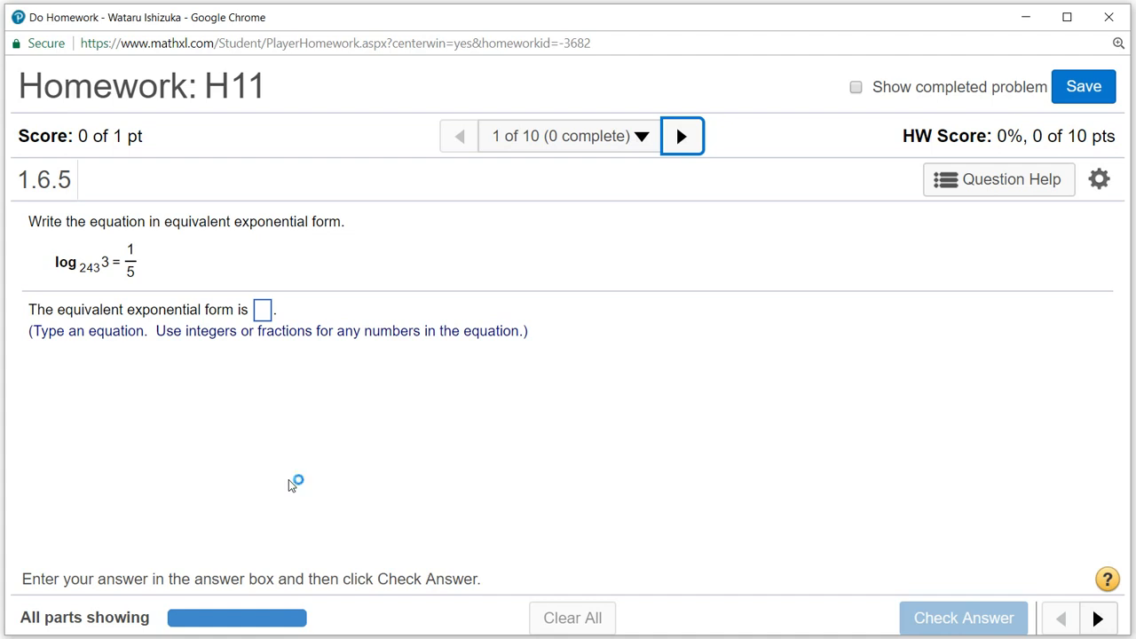
mouse_move(291, 486)
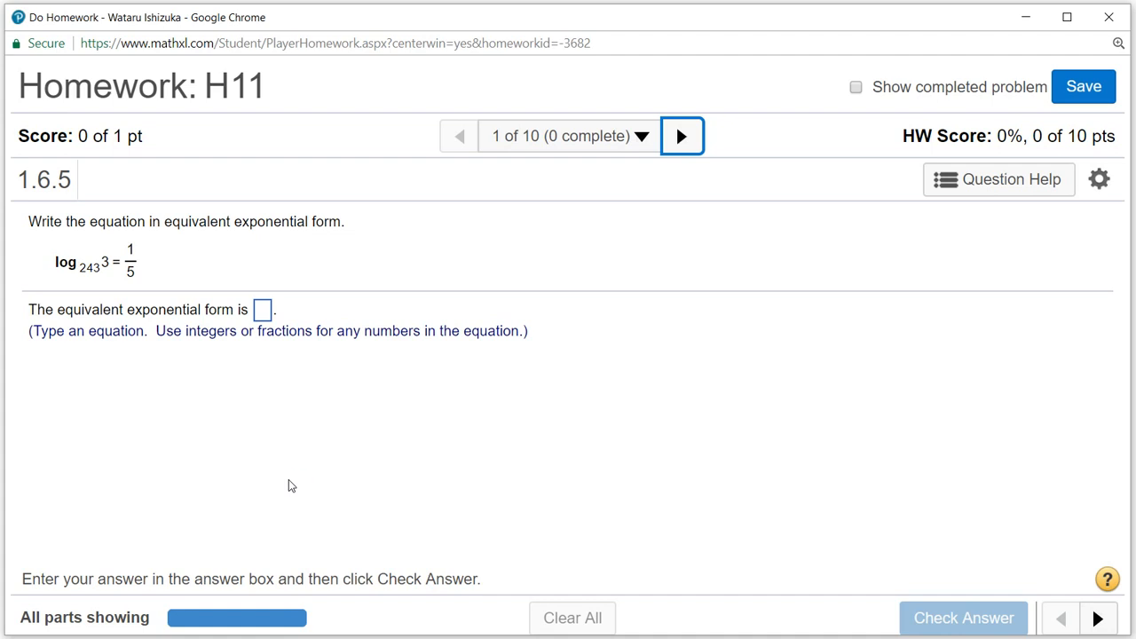
mouse_move(113, 367)
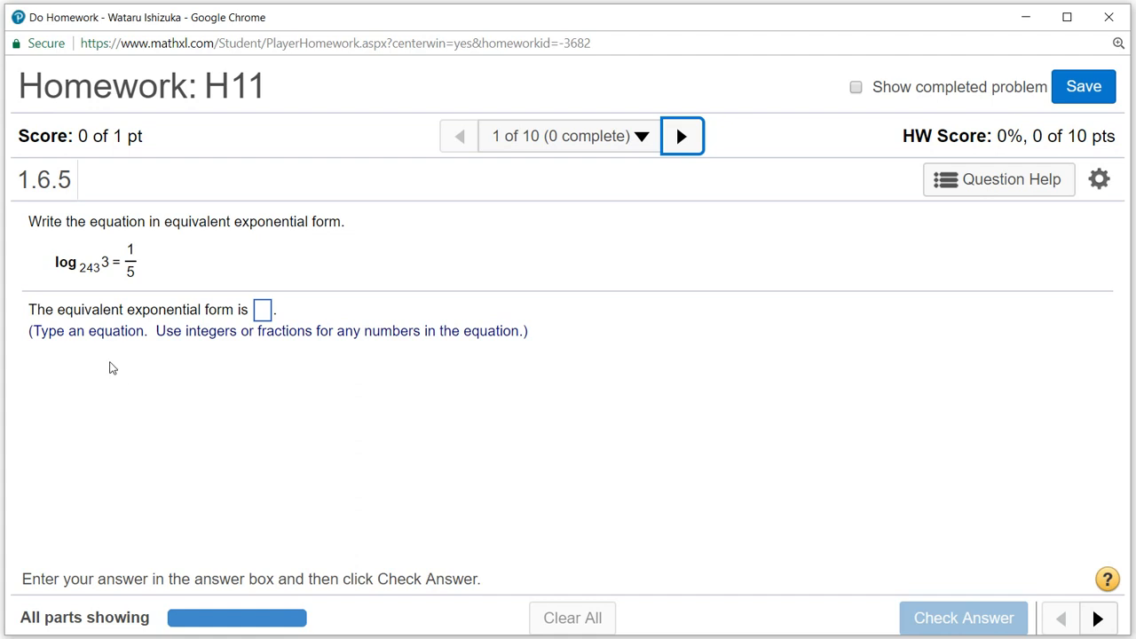
mouse_move(209, 270)
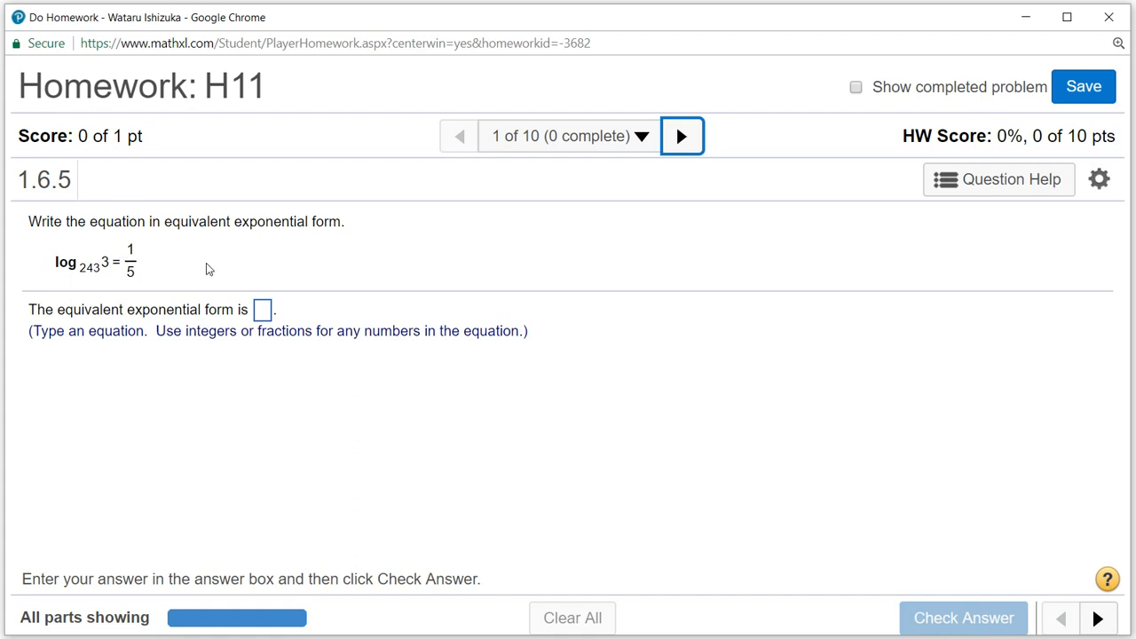
mouse_move(181, 263)
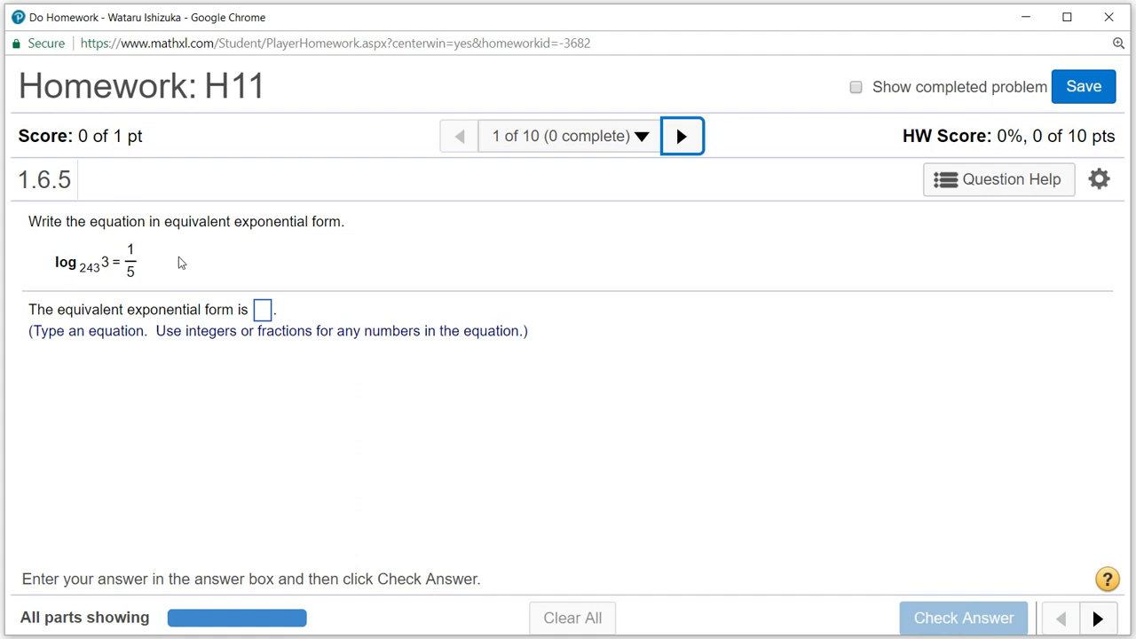
mouse_move(89, 256)
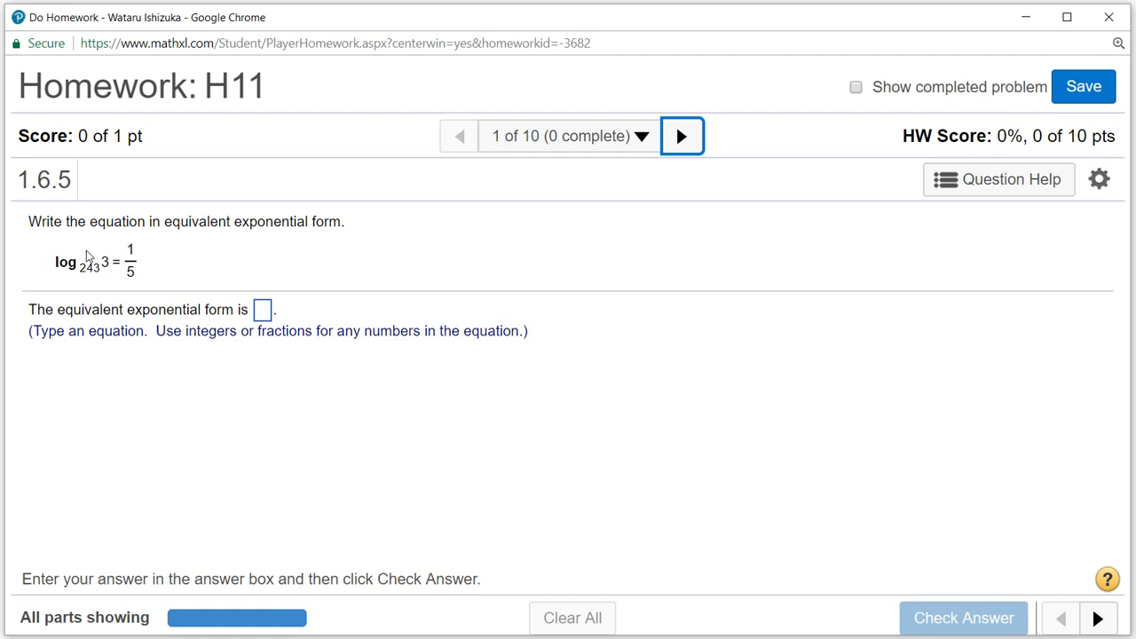
mouse_move(263, 216)
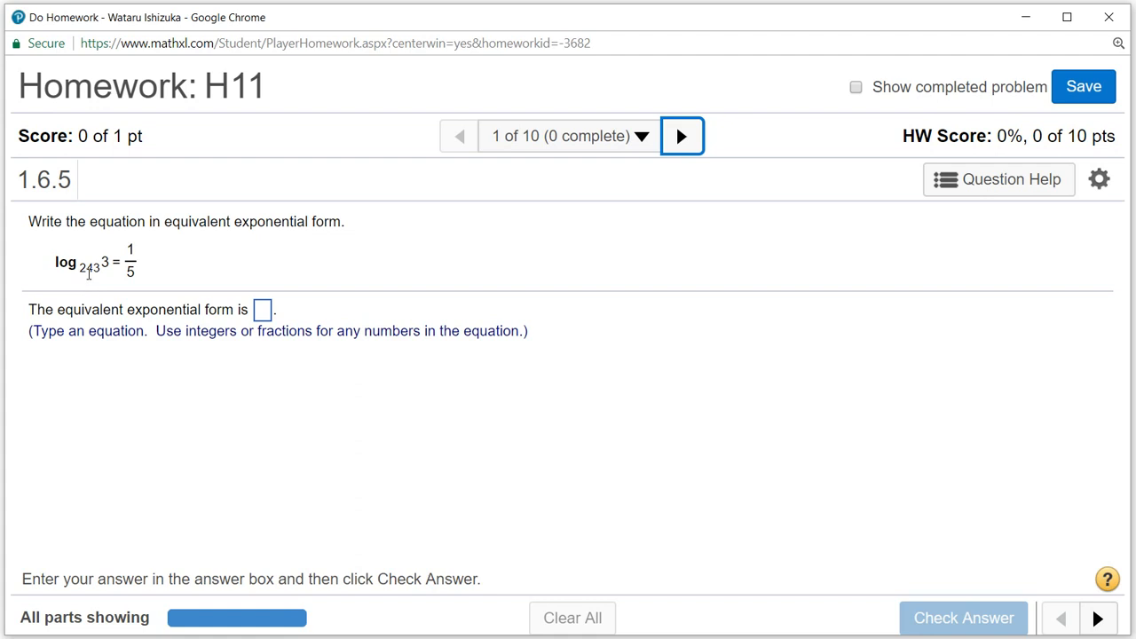
mouse_move(105, 255)
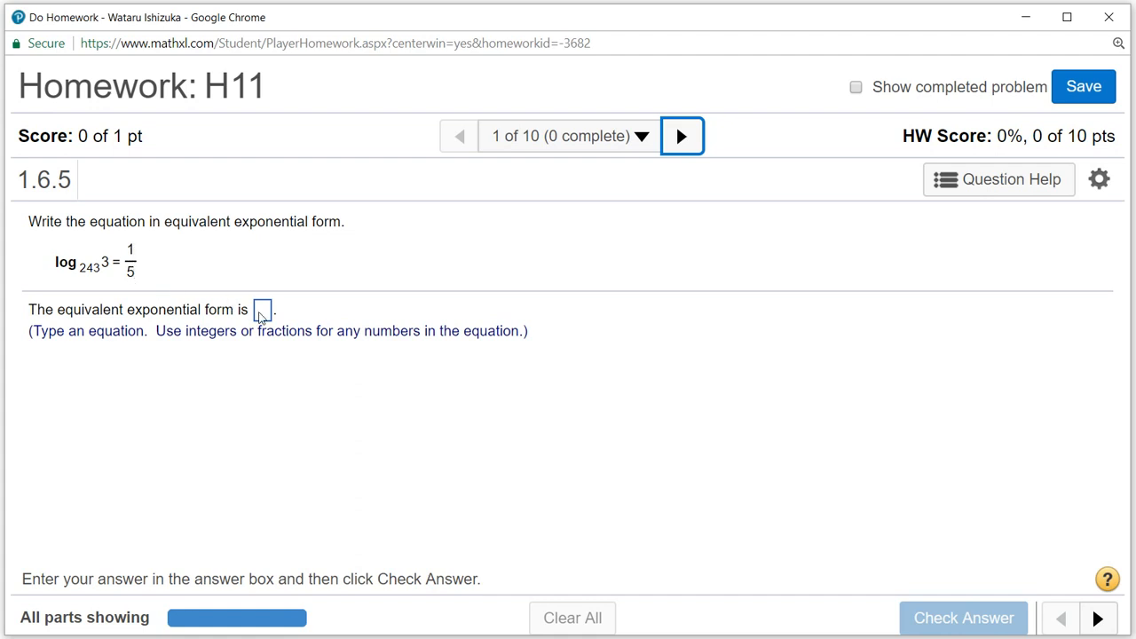
Step: Enter the exponential form 243^(1/5) = 3 in the answer box and check the answer
left_click(263, 309)
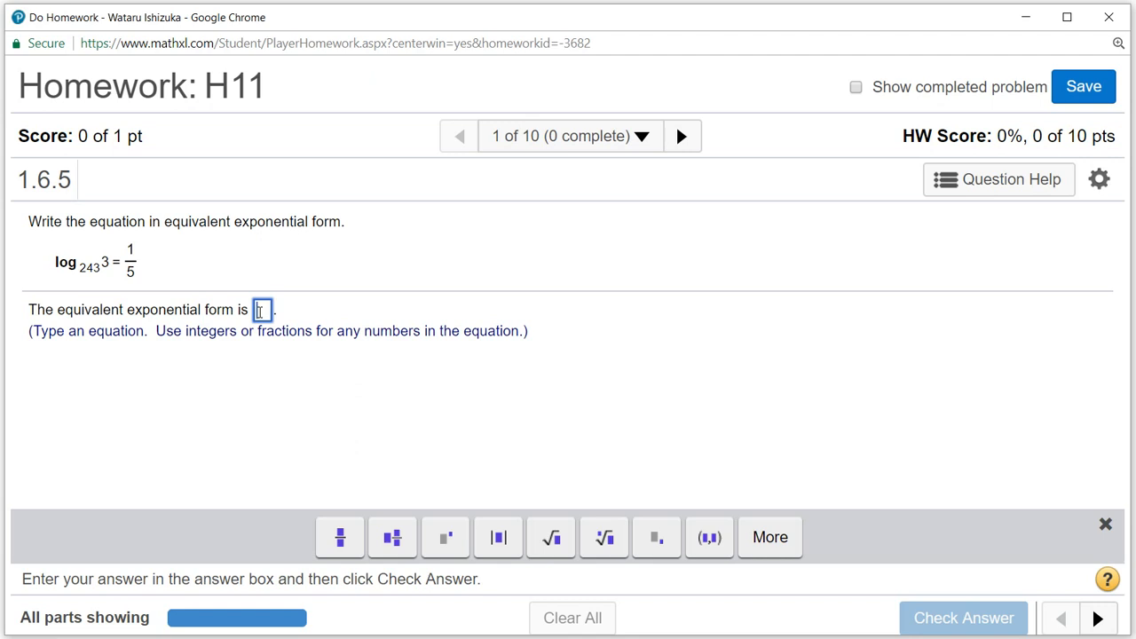
left_click(261, 309)
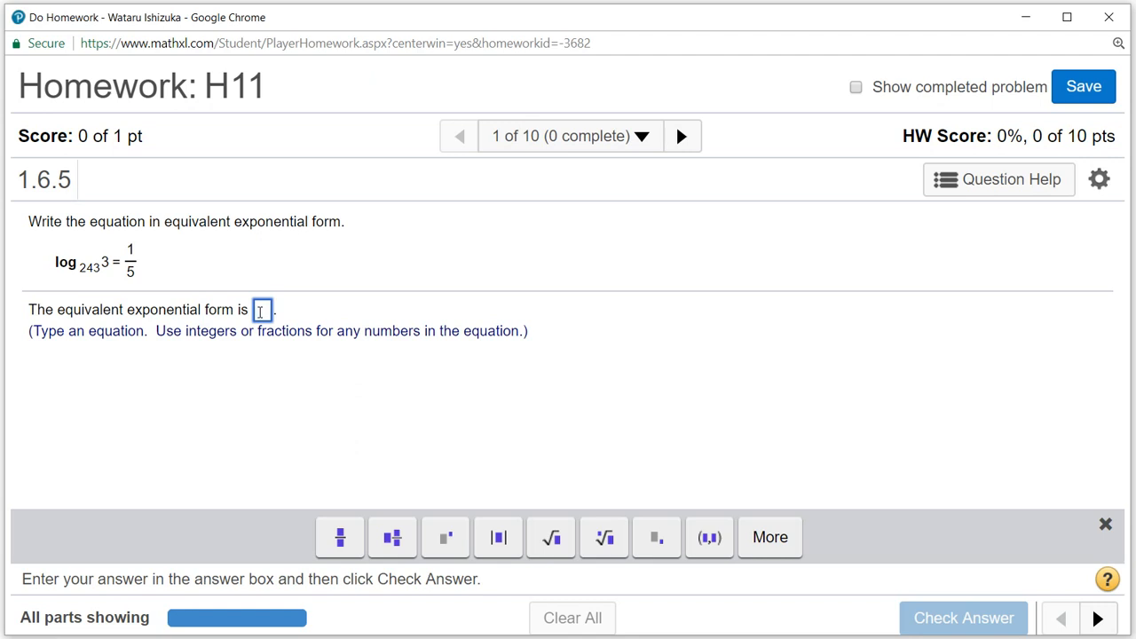
type("243")
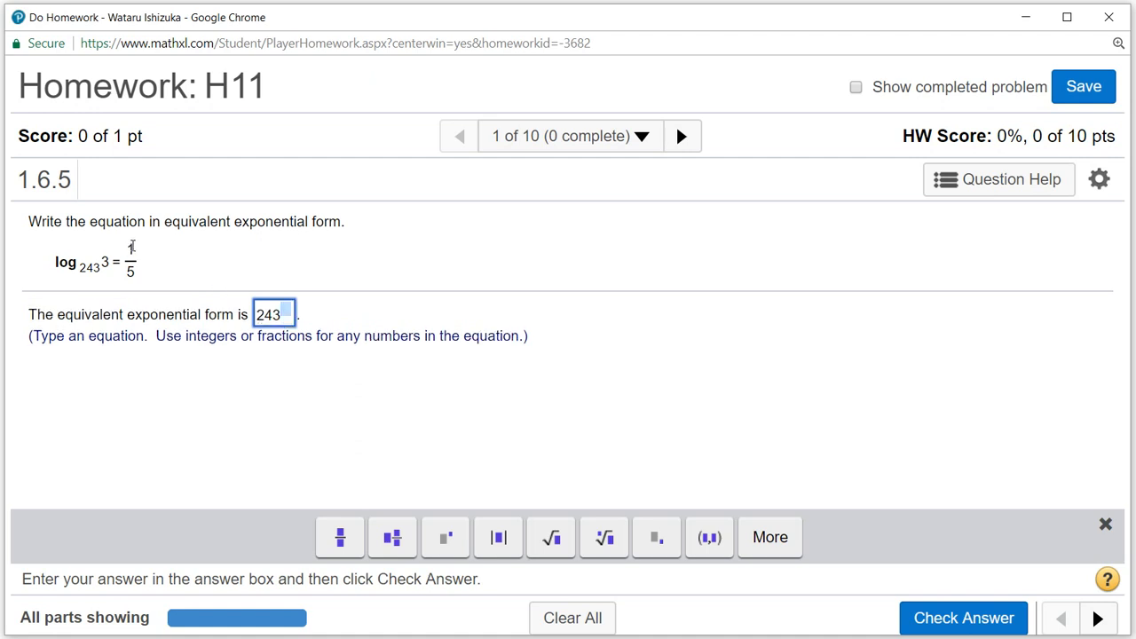
mouse_move(183, 312)
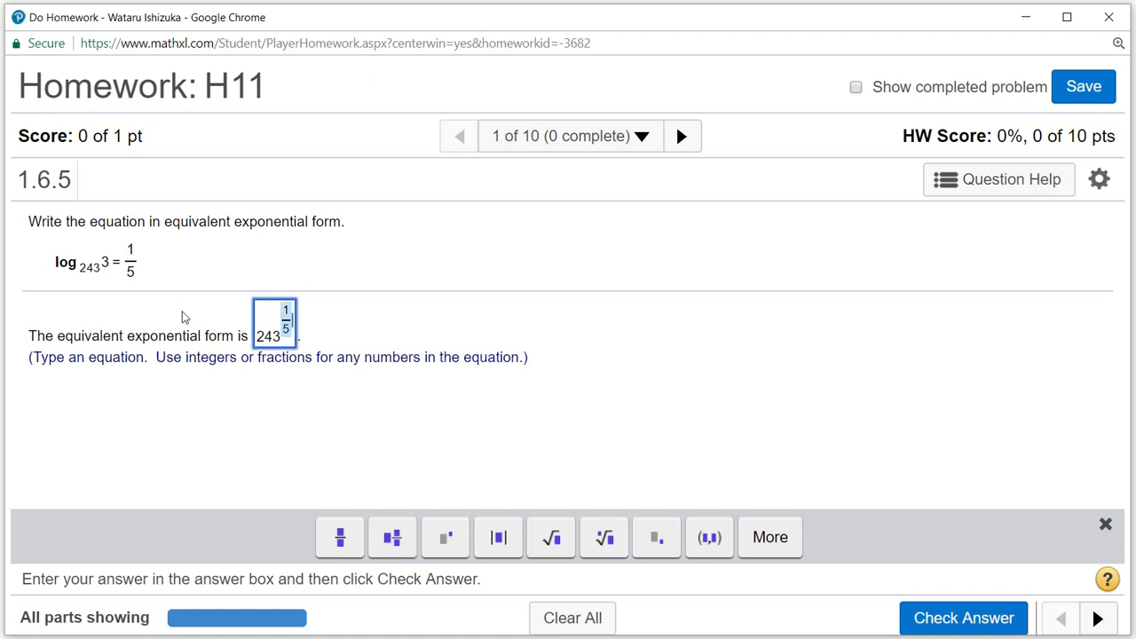
type("=")
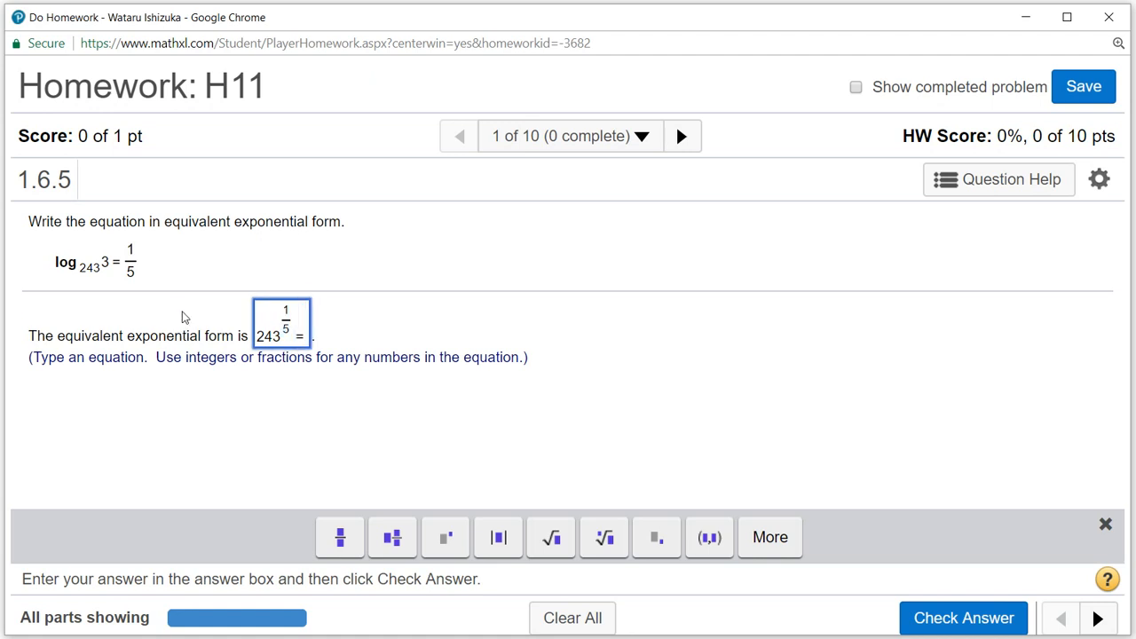
type("3")
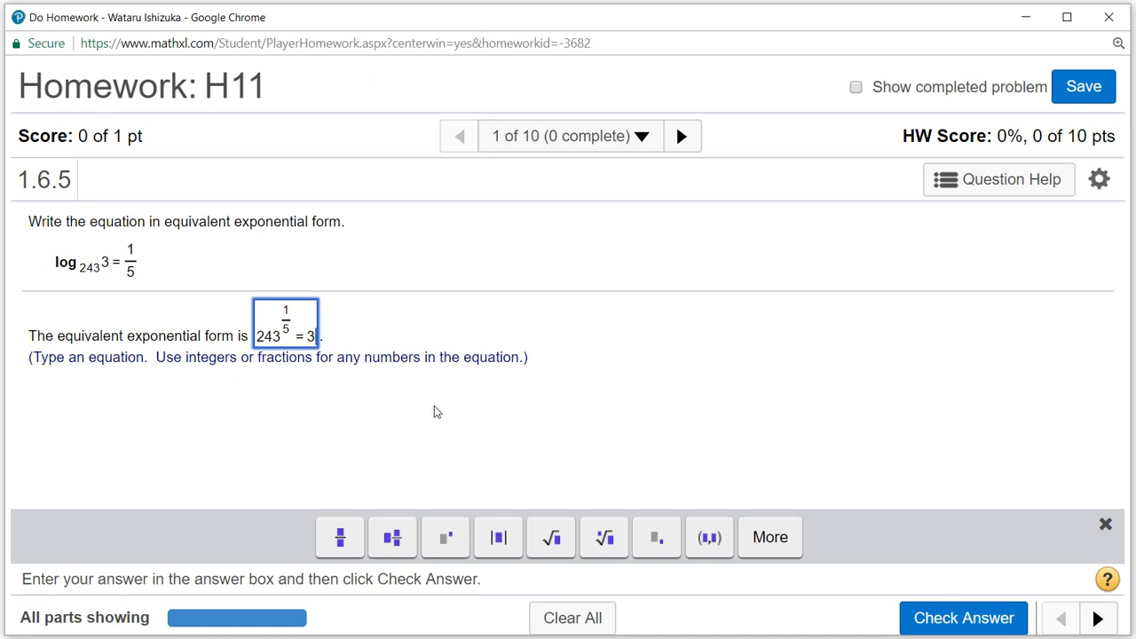
left_click(962, 618)
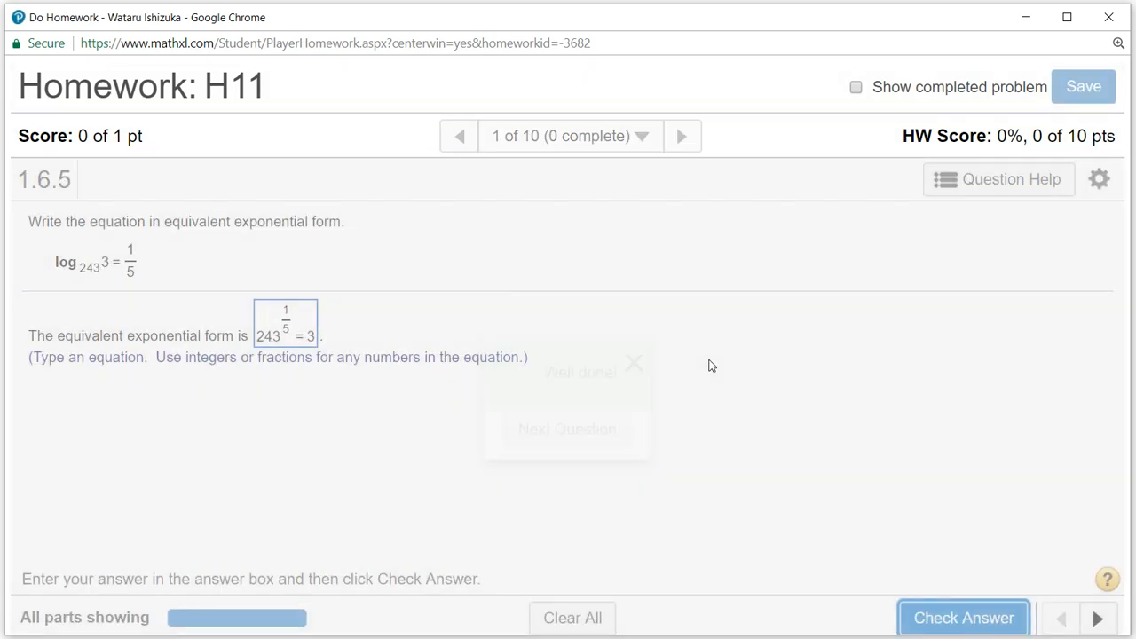